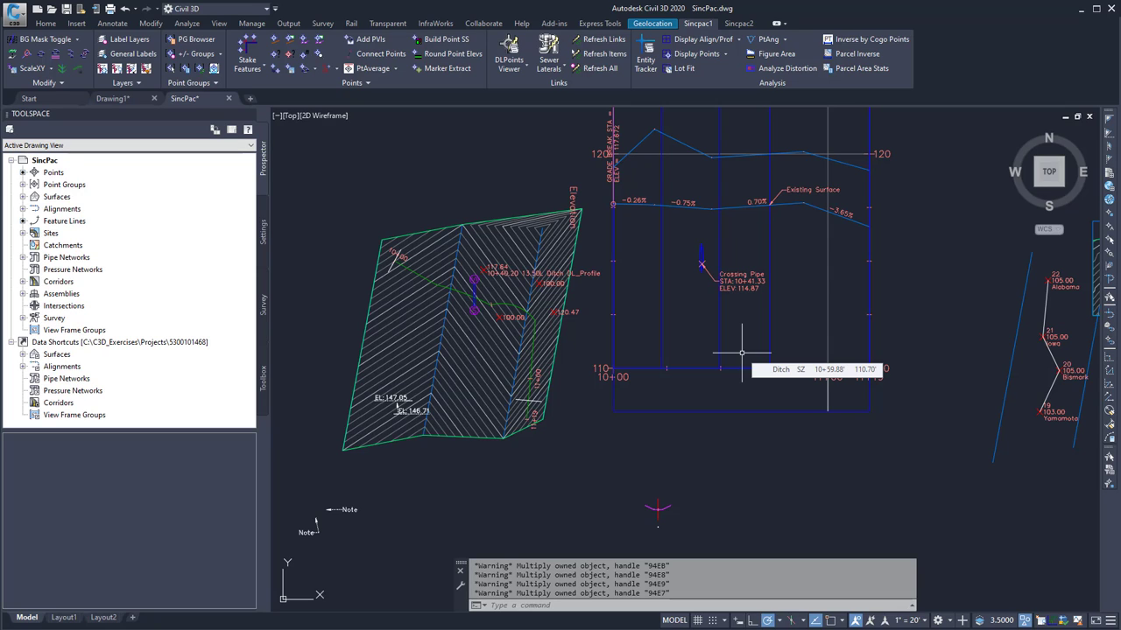
mouse_move(516, 105)
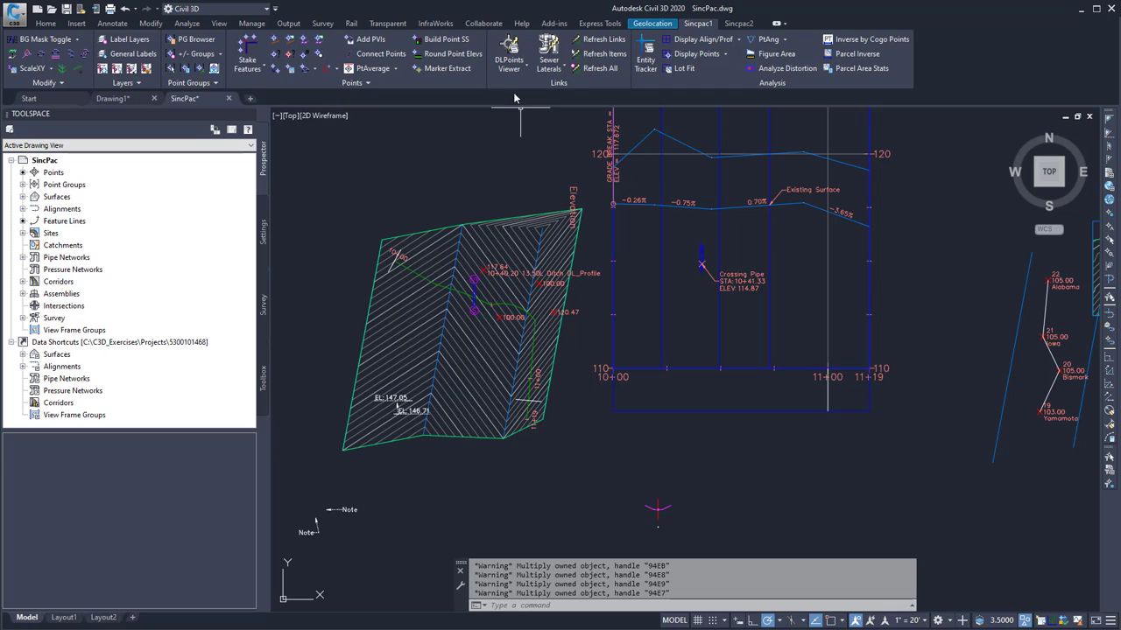
Open the DLPoints Viewer dropdown on the Sincpac1 tab to list the dynamic-link tools.
click(509, 54)
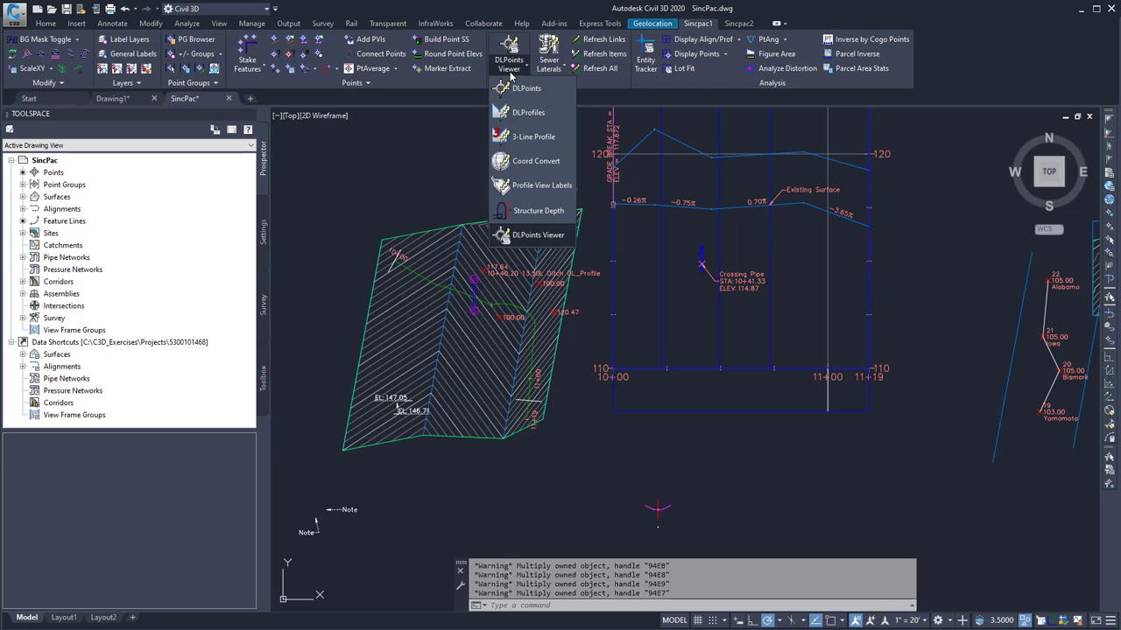
mouse_move(589, 87)
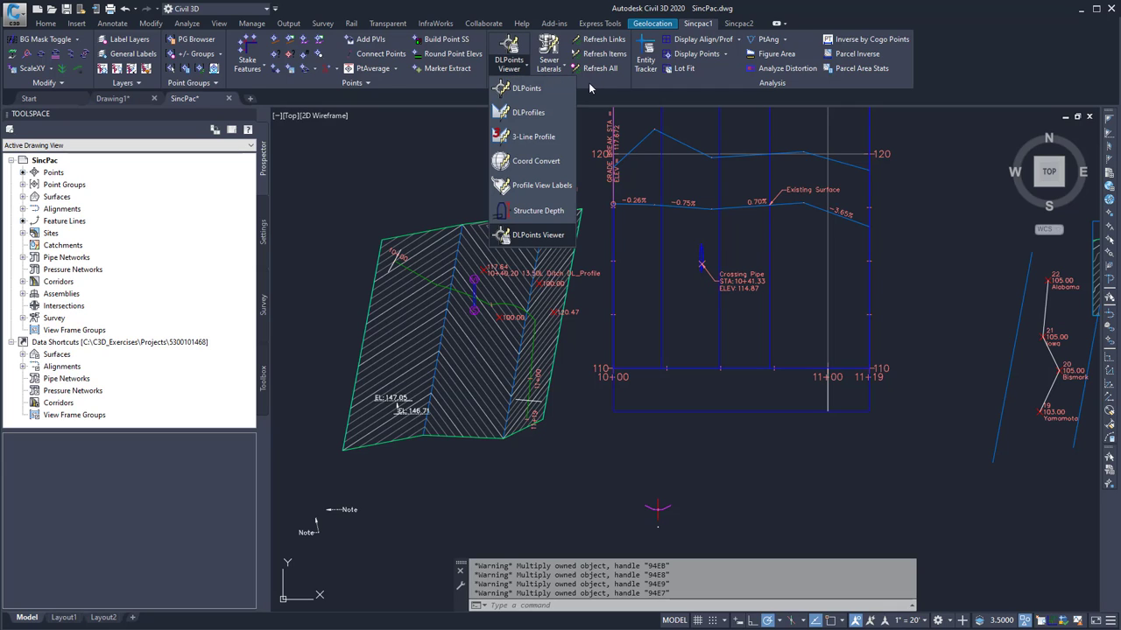
mouse_move(528, 112)
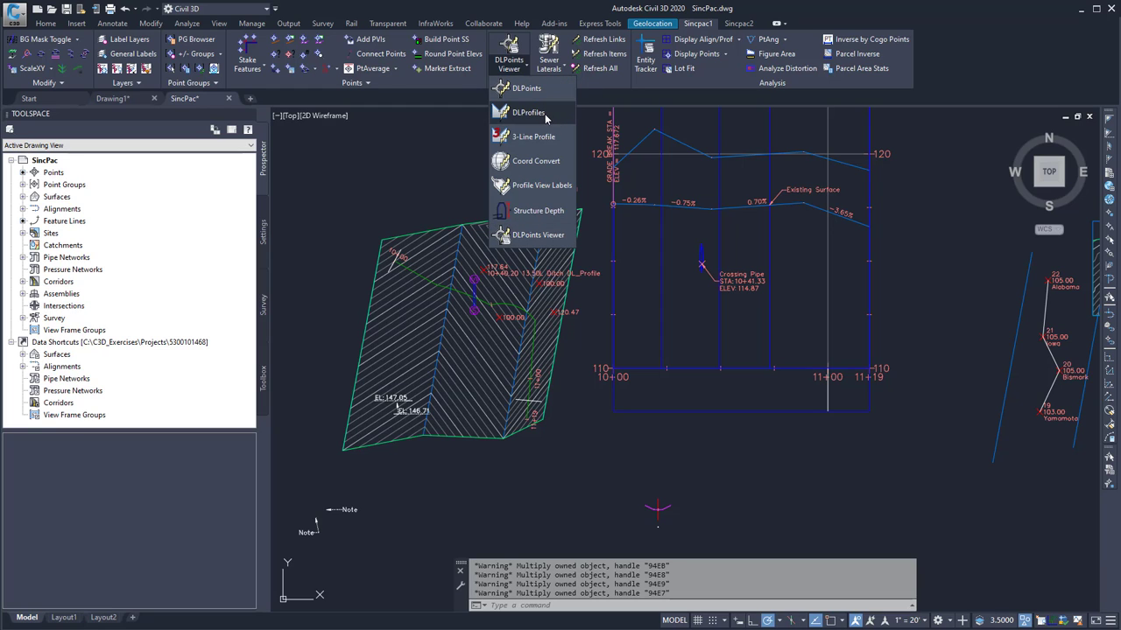
Start DLProfiles, move its dialog off the profile view, and select the Layout_Linked profile.
click(528, 112)
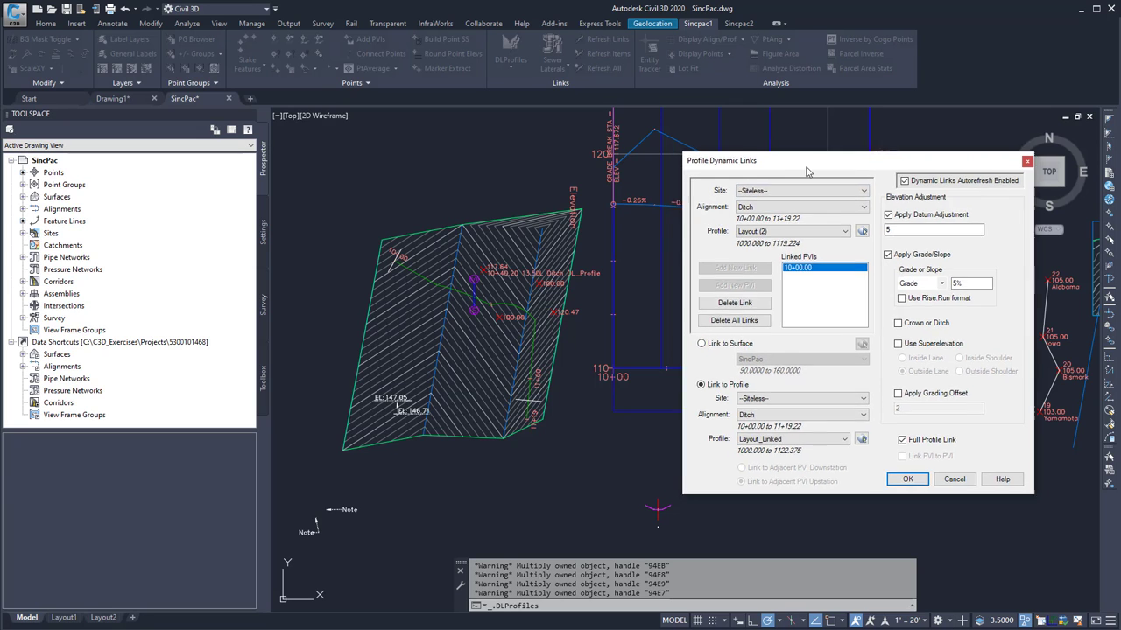
drag(806, 161, 891, 130)
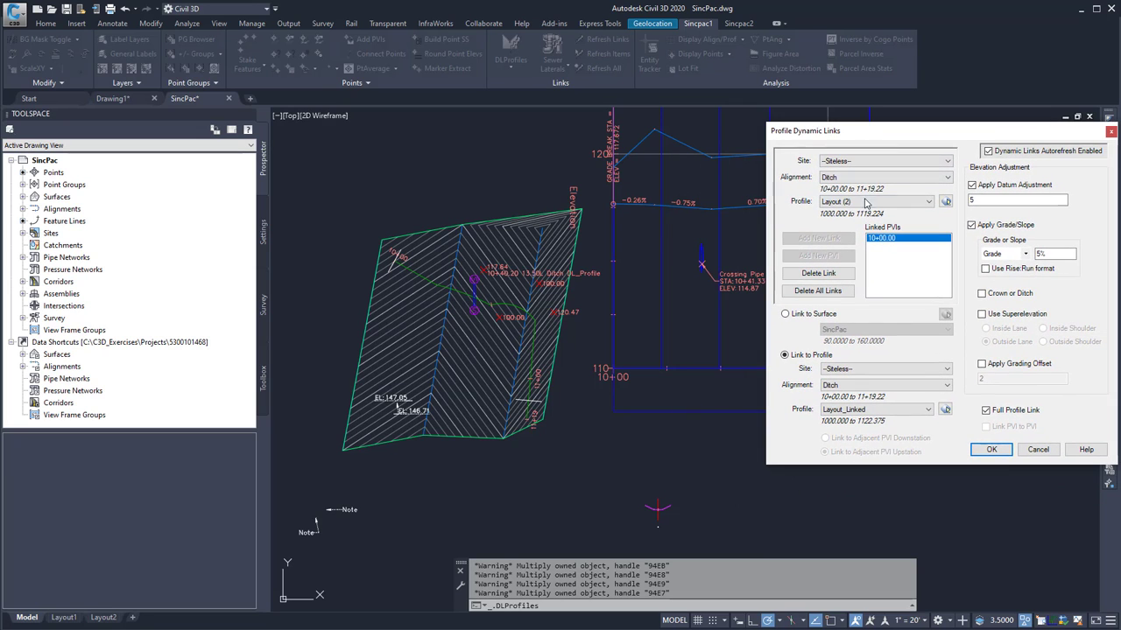
click(928, 201)
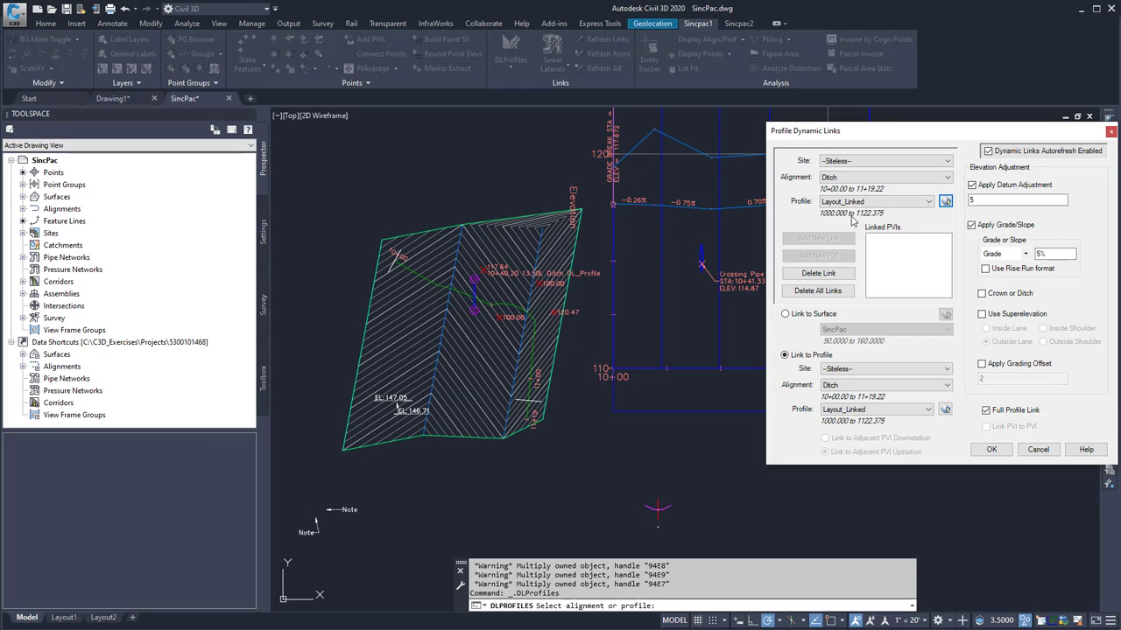
mouse_move(852, 213)
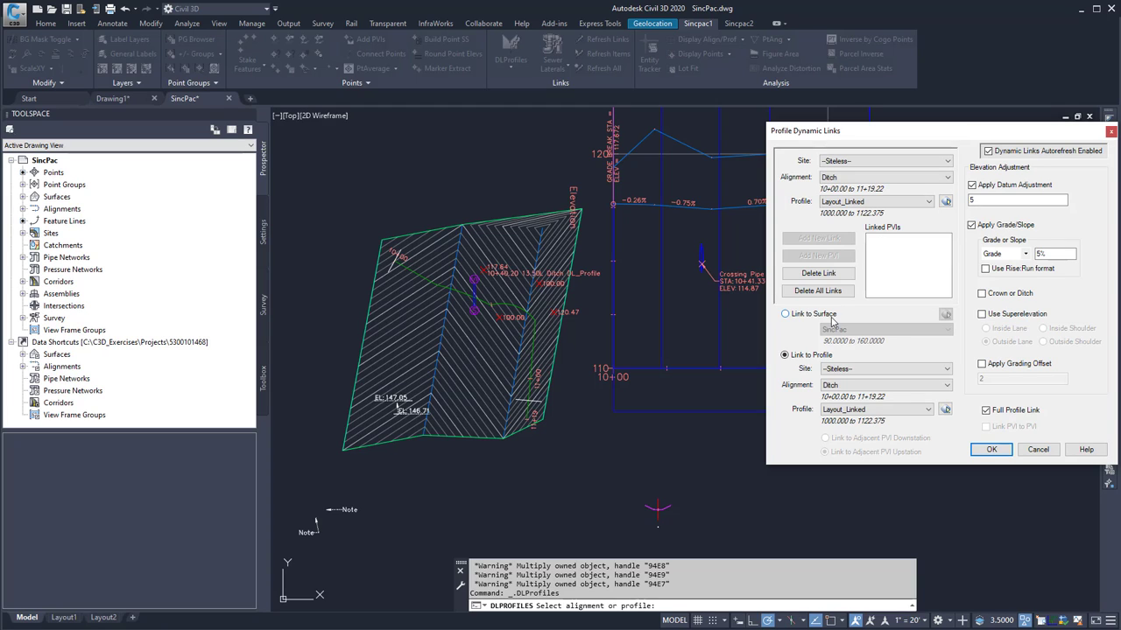
Add a new link for PVI 10+45.71 and tie it to the SincPac surface.
click(785, 313)
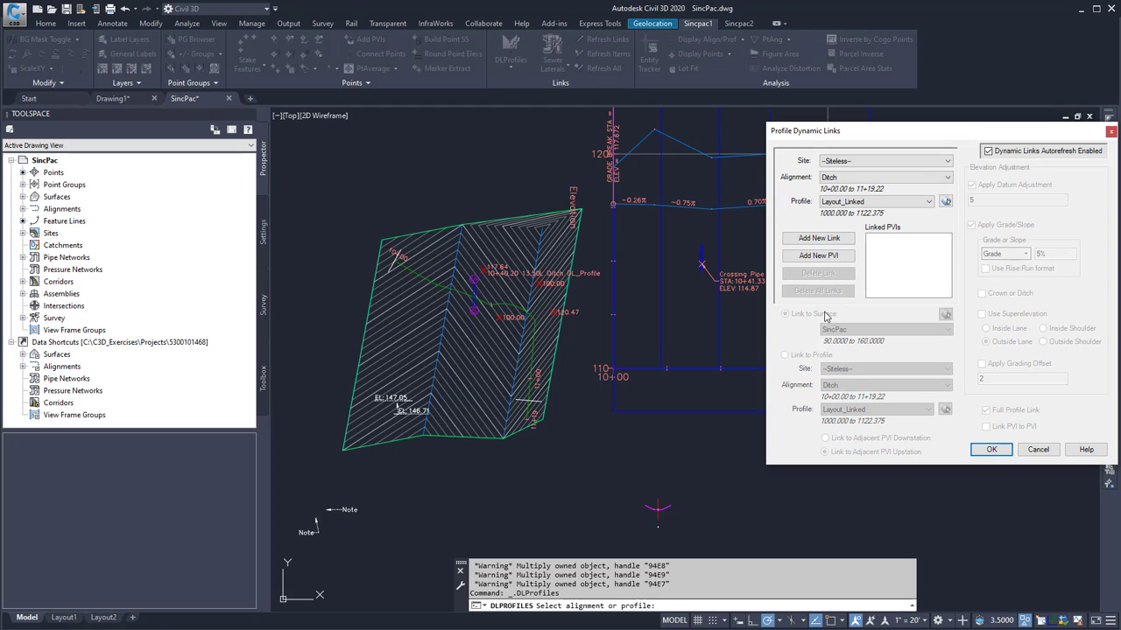
mouse_move(817, 238)
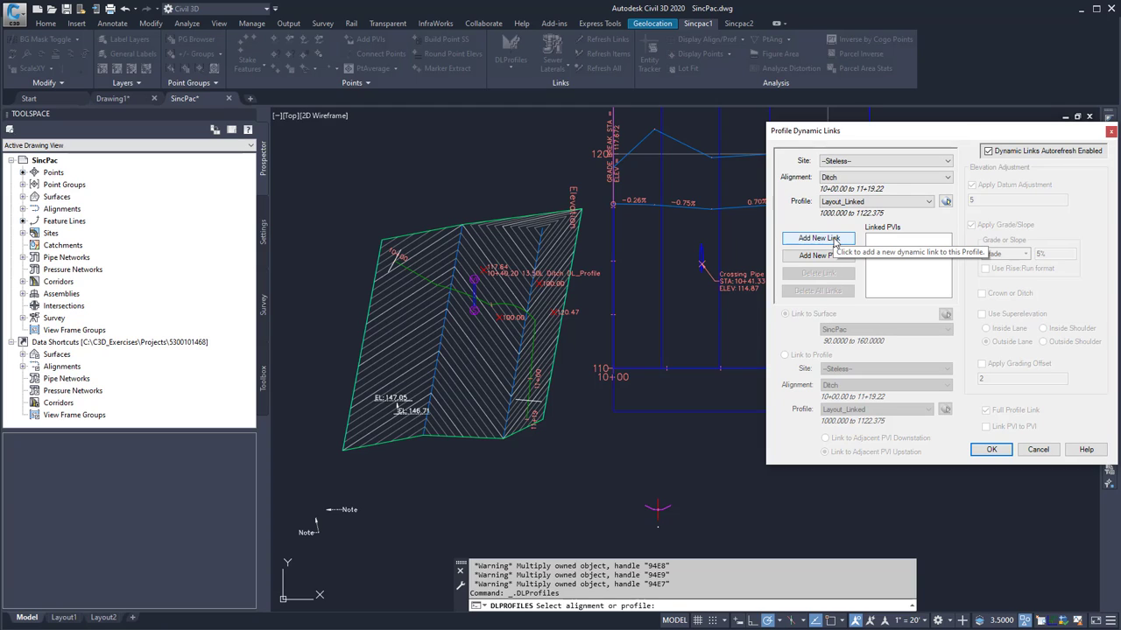
mouse_move(816, 256)
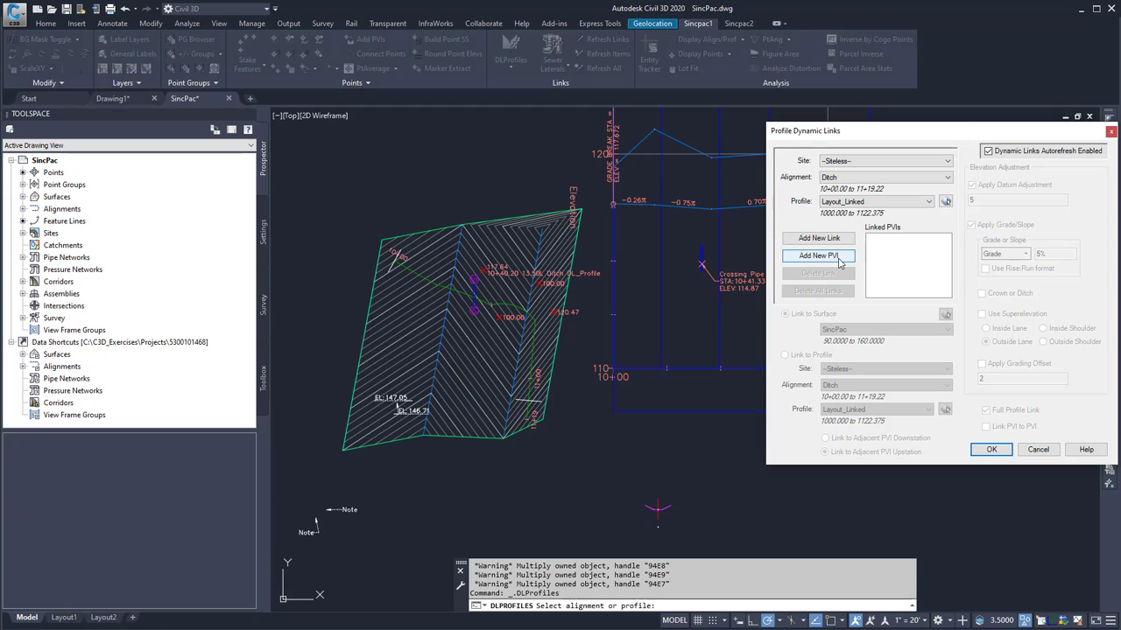
mouse_move(818, 256)
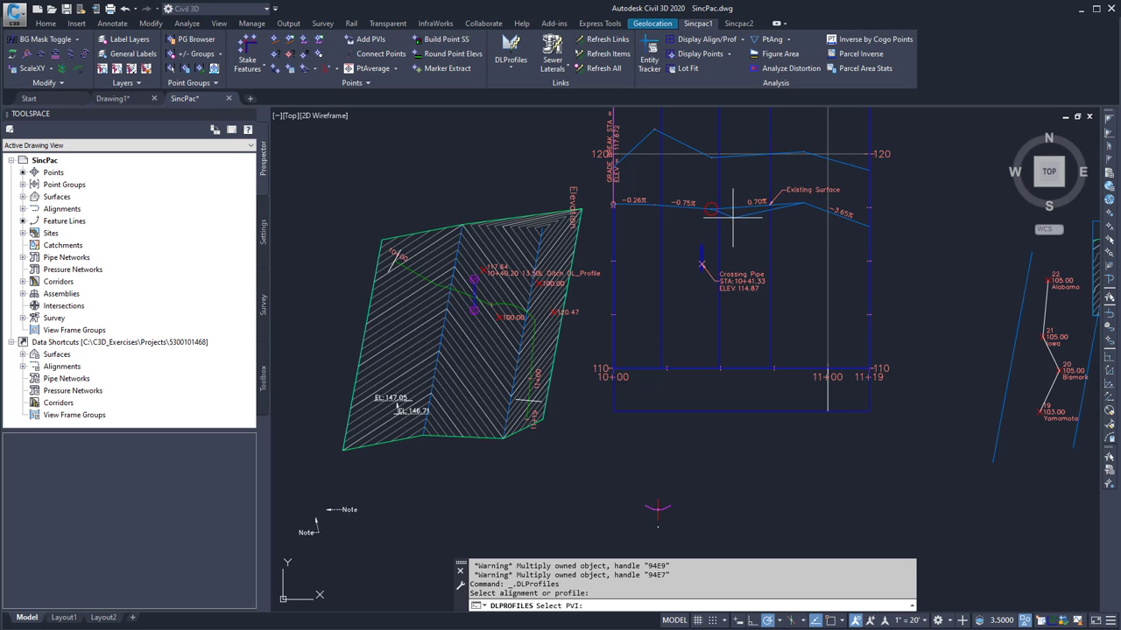
mouse_move(733, 219)
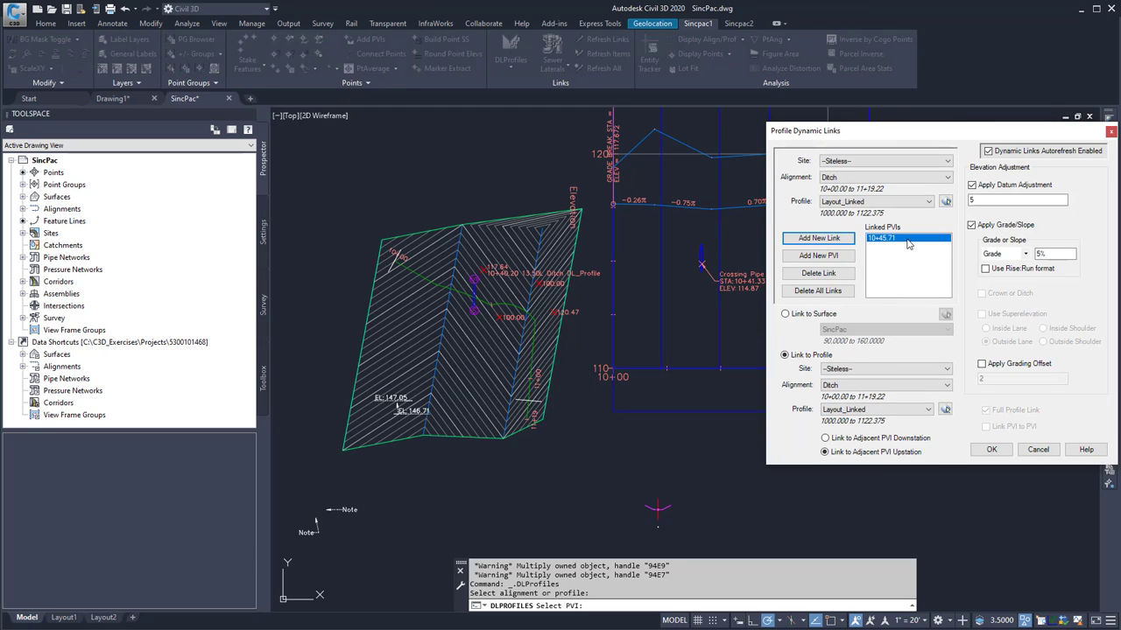
click(785, 313)
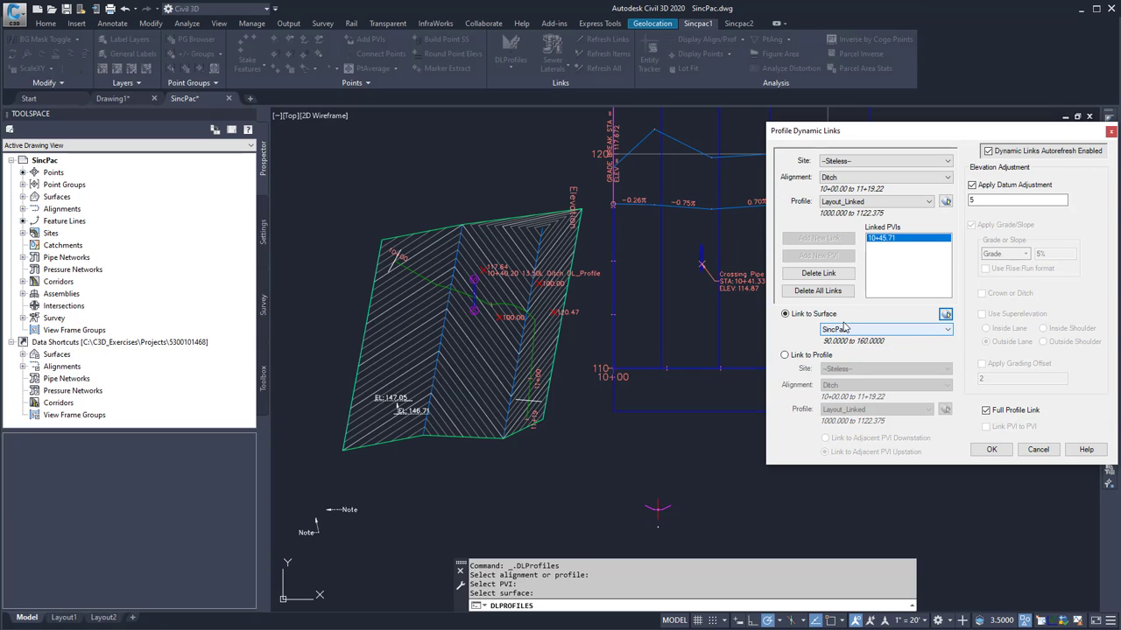
Set a 0.5 datum adjustment, turn off Full Profile Link, and apply the links.
click(884, 329)
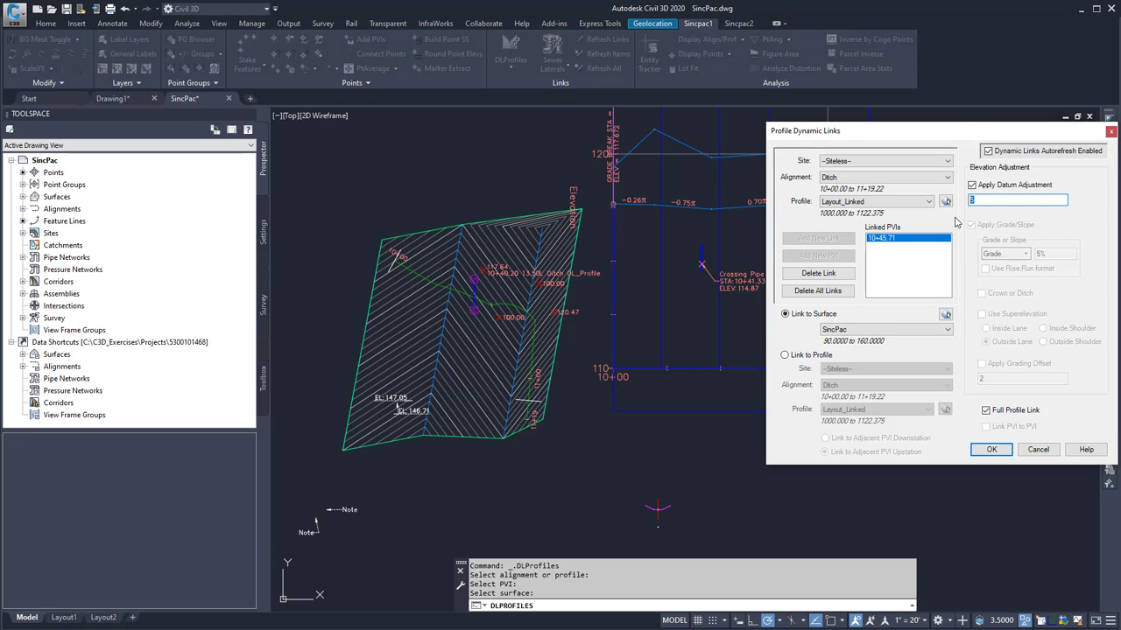
text(.5)
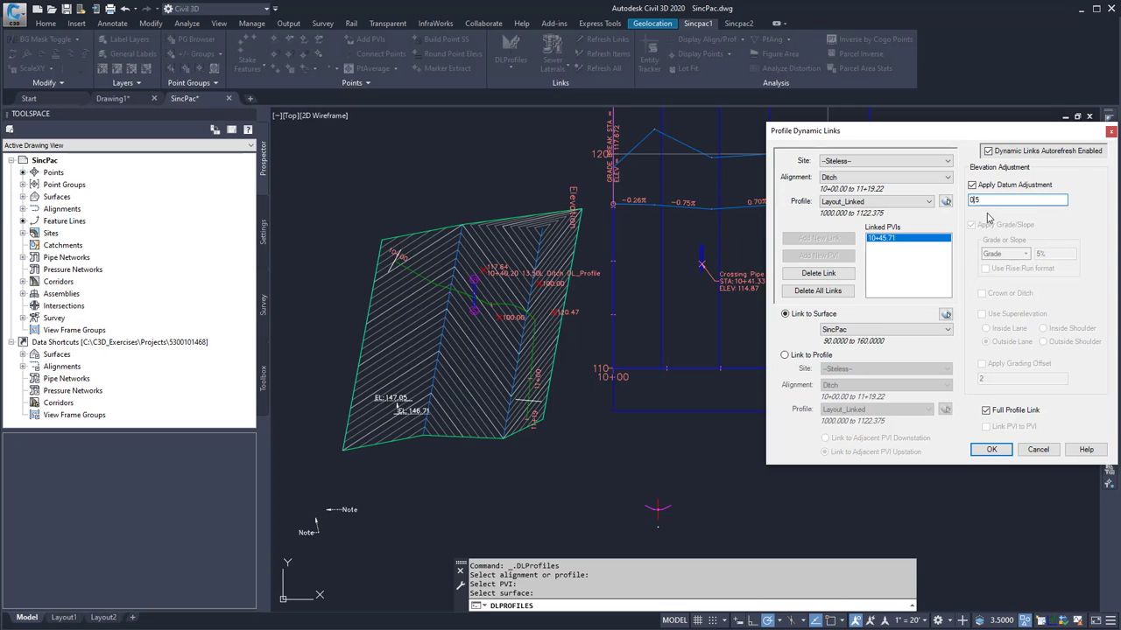
click(971, 185)
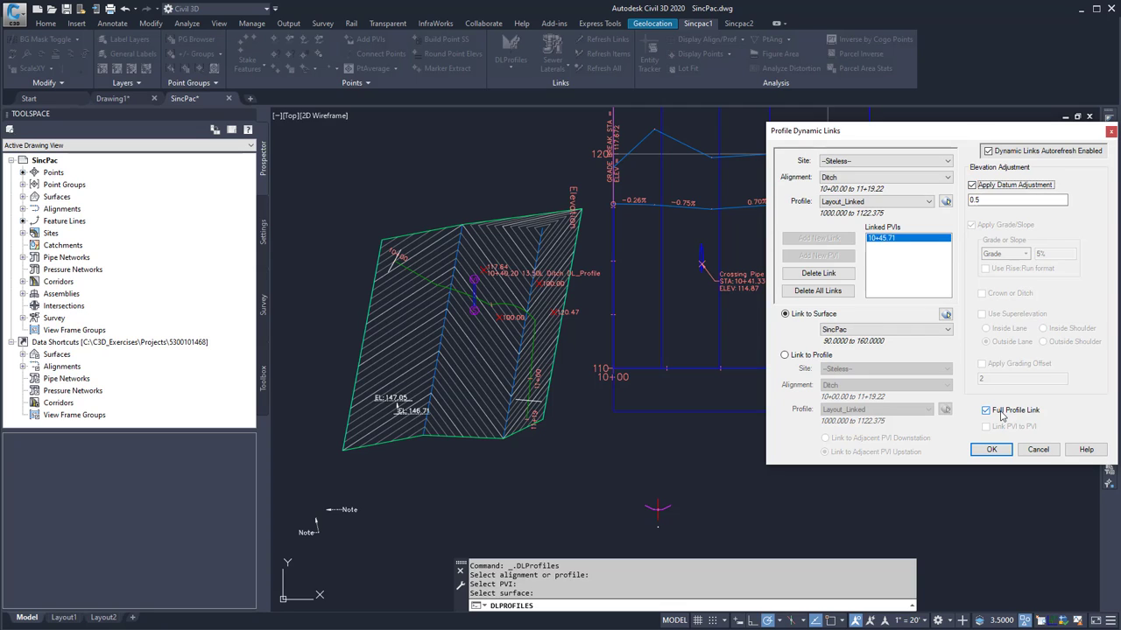
click(985, 410)
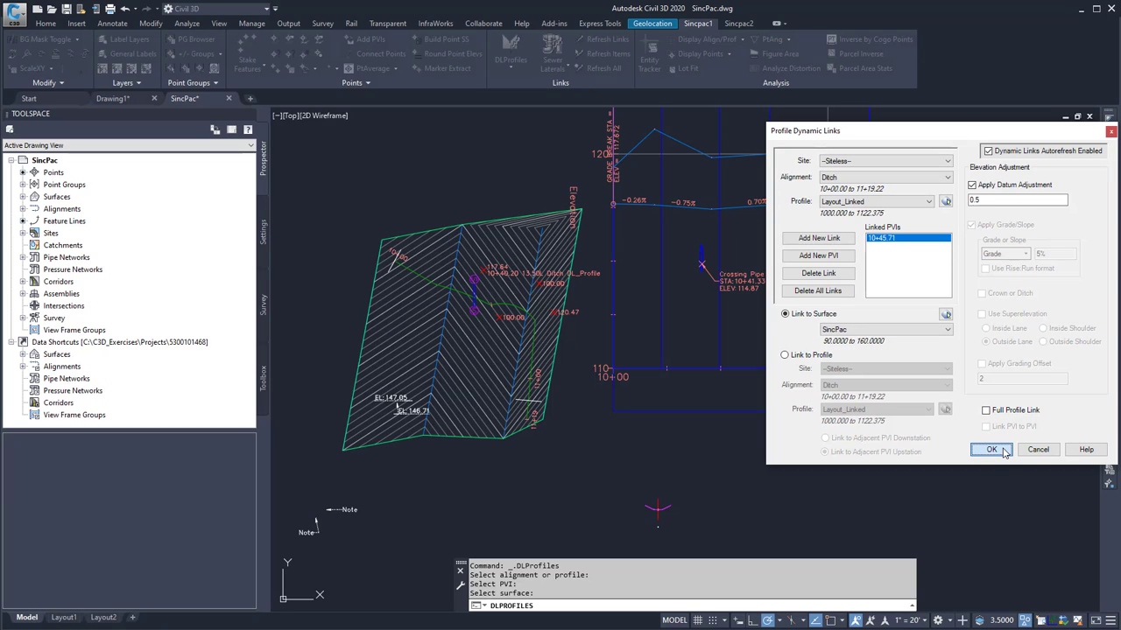
click(990, 449)
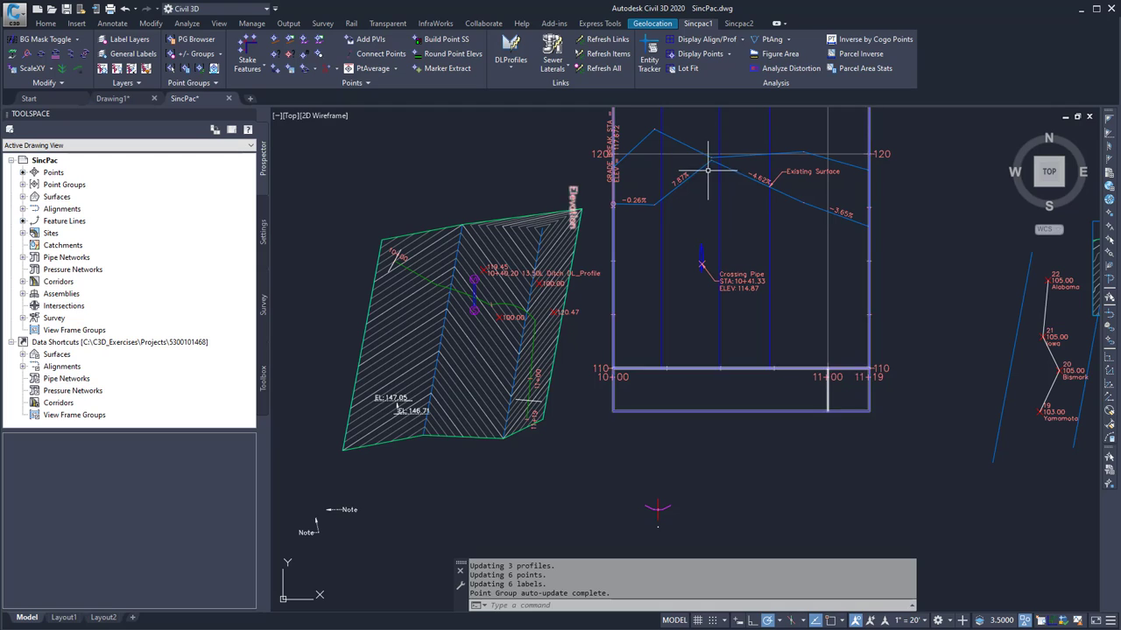
mouse_move(692, 199)
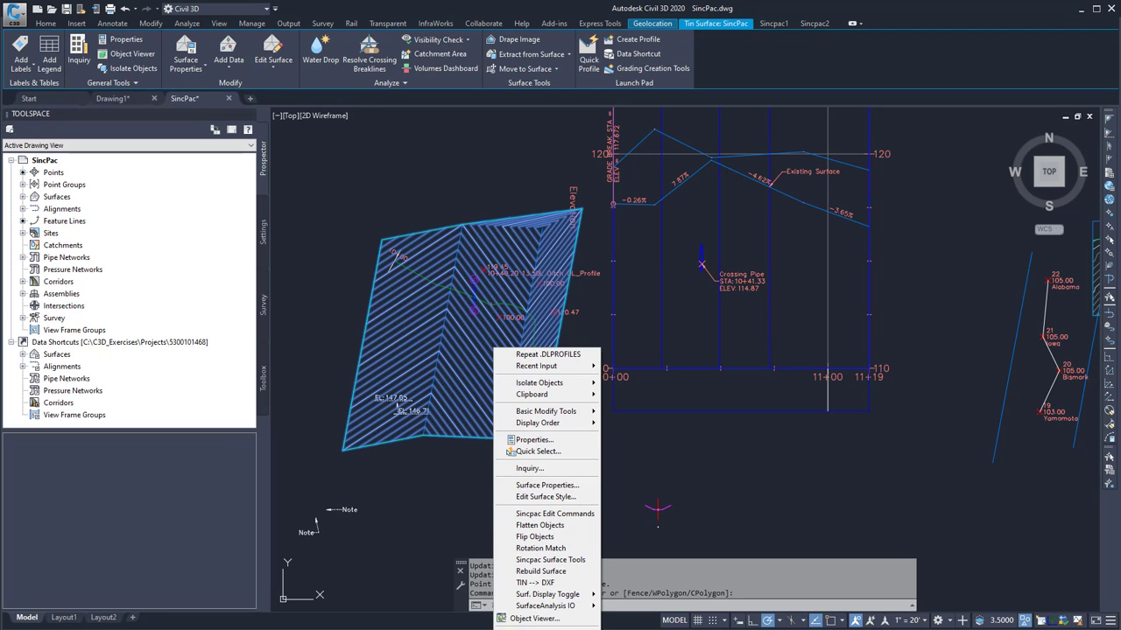
Lower all SincPac surface elevations by -5 using Raise/Lower Surface.
click(272, 59)
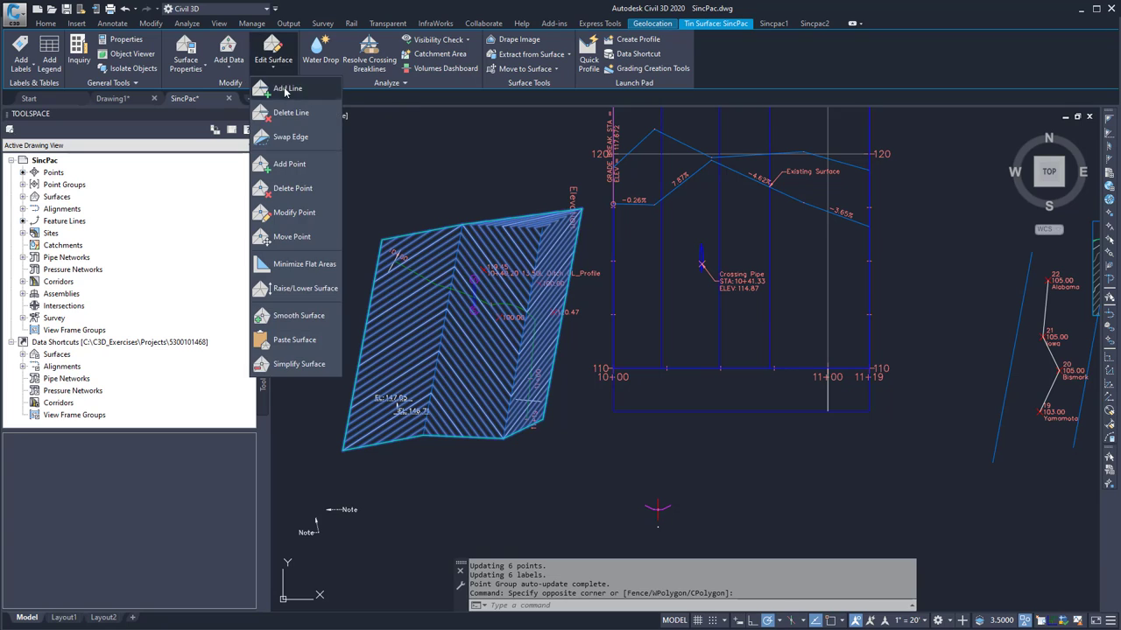
mouse_move(310, 212)
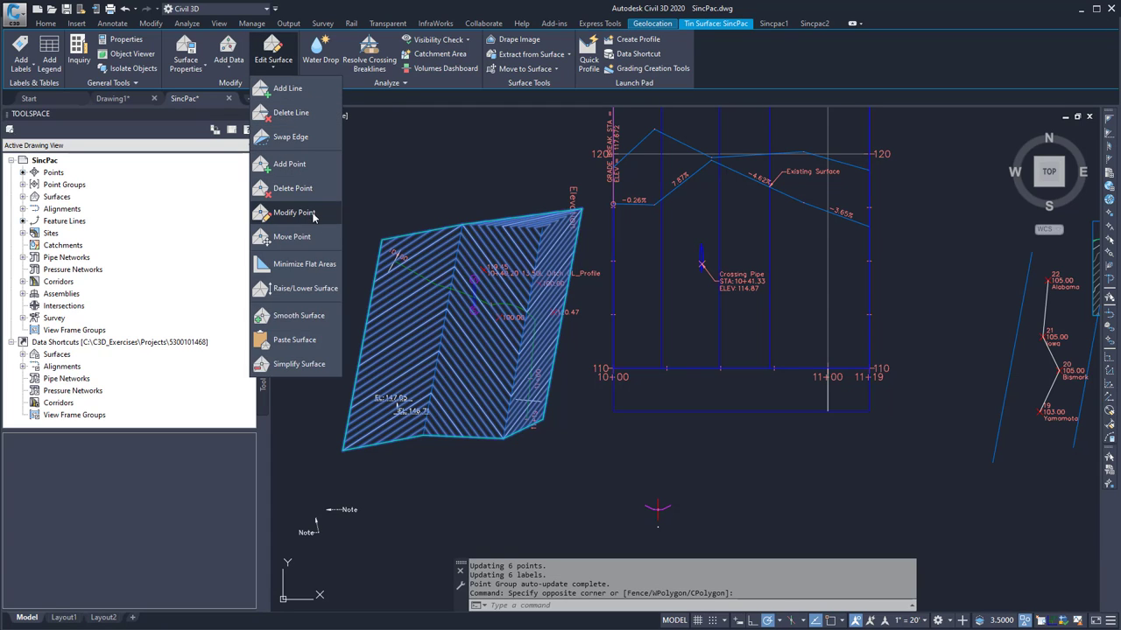
click(305, 288)
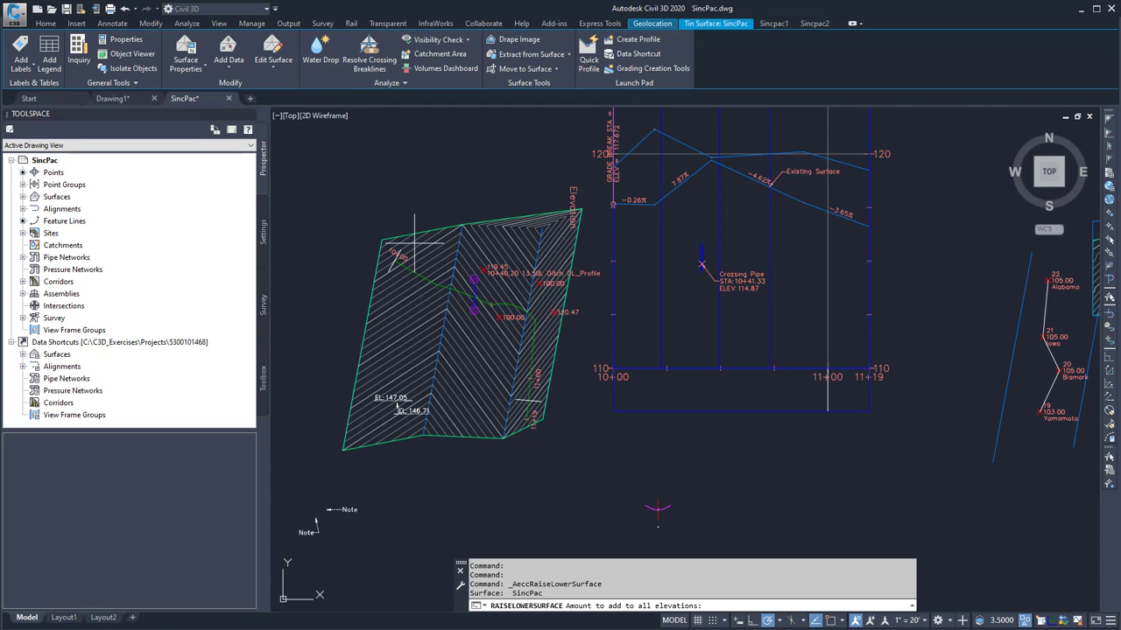
text(-5)
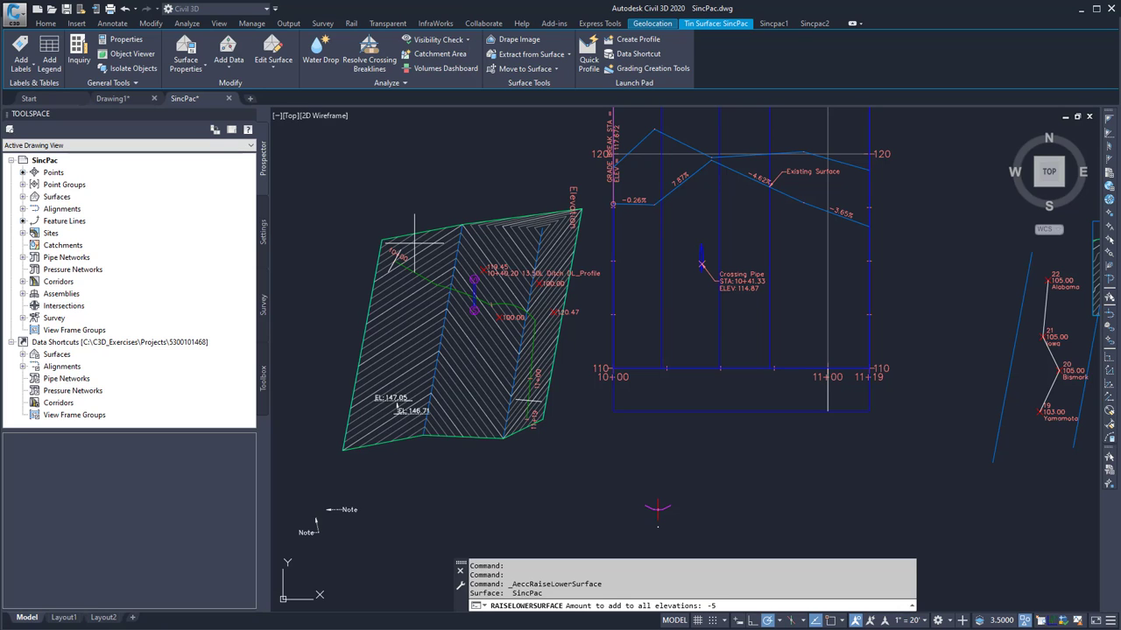
text(-5)
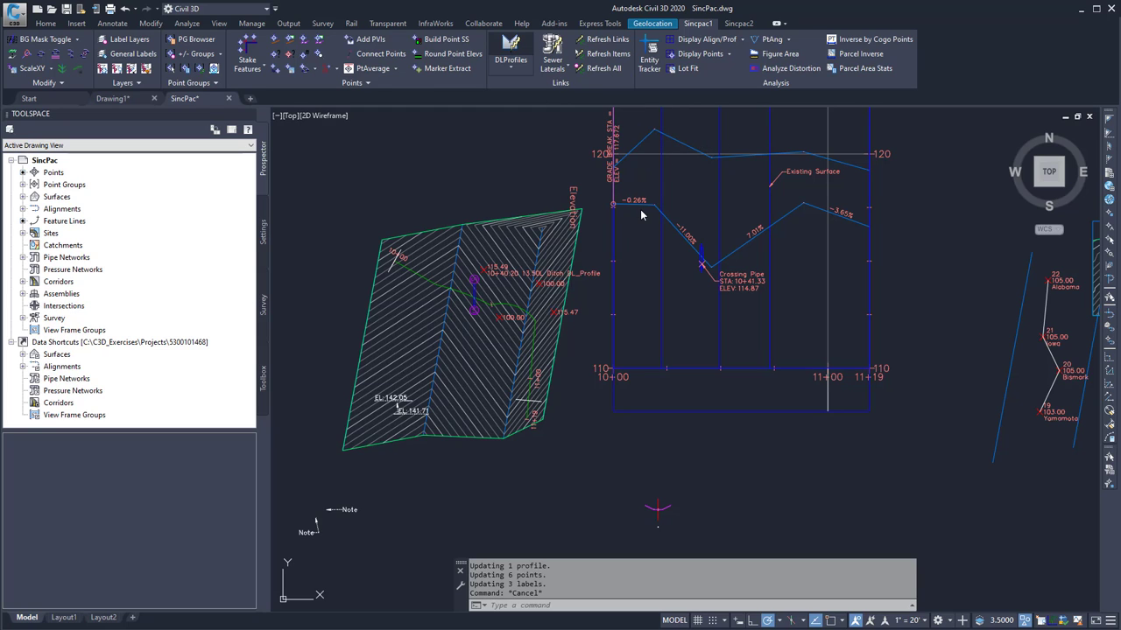
Review and close the existing link, then rerun DLProfiles for the Layout_Linked [Copy] profile.
click(511, 49)
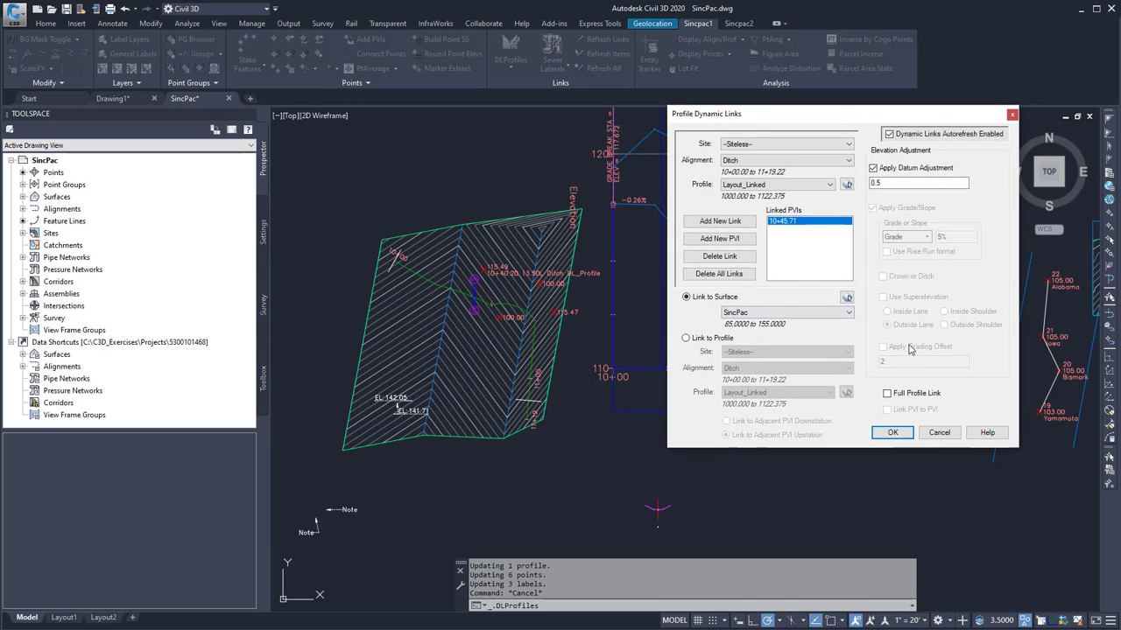
mouse_move(895, 354)
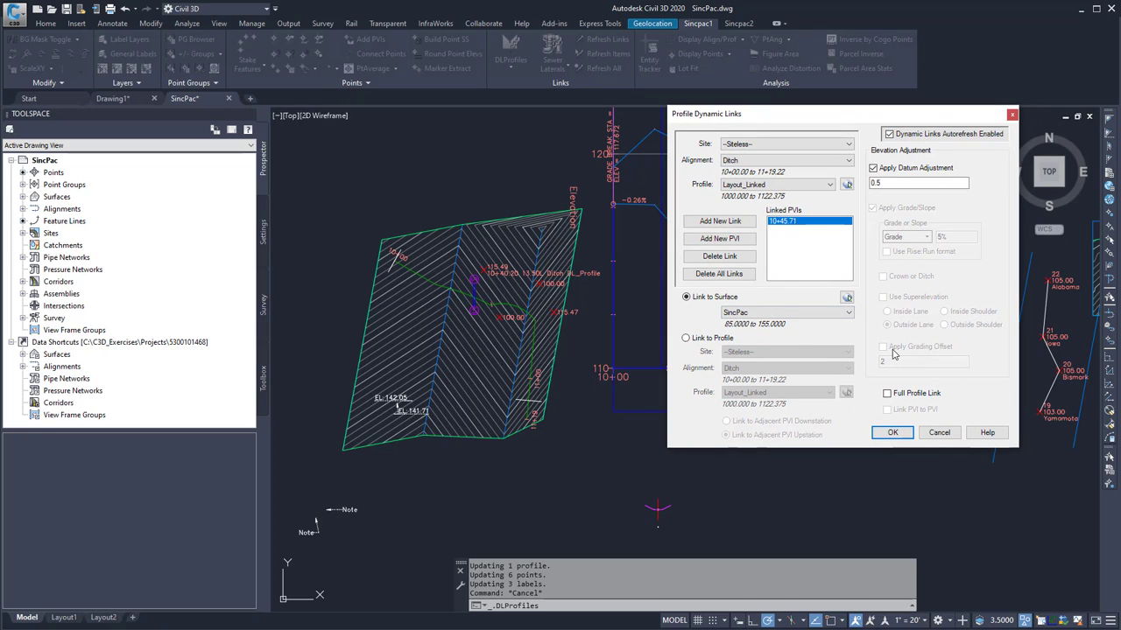
click(891, 432)
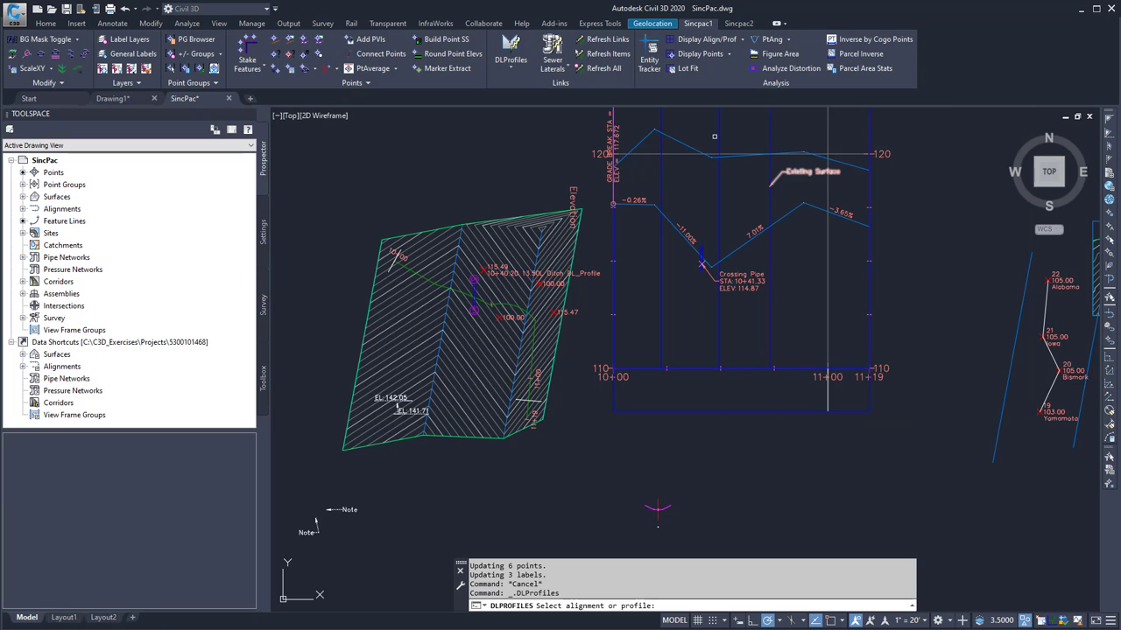
click(513, 54)
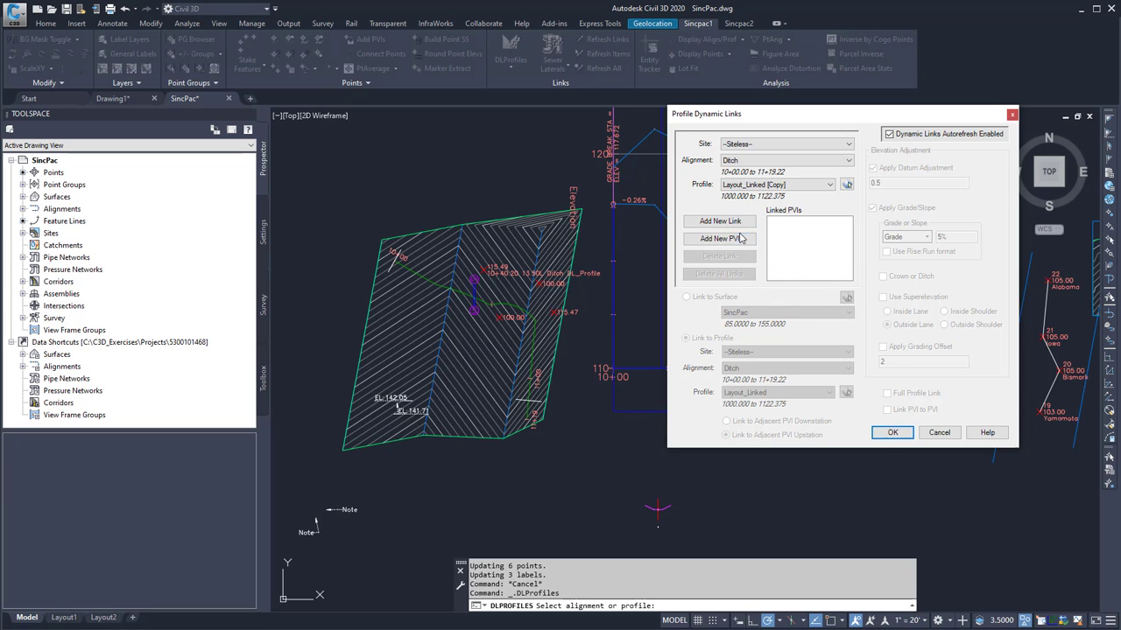
Add a link for PVI 10+19.77 to profile Layout_Linked, without datum or grade adjustment.
click(891, 432)
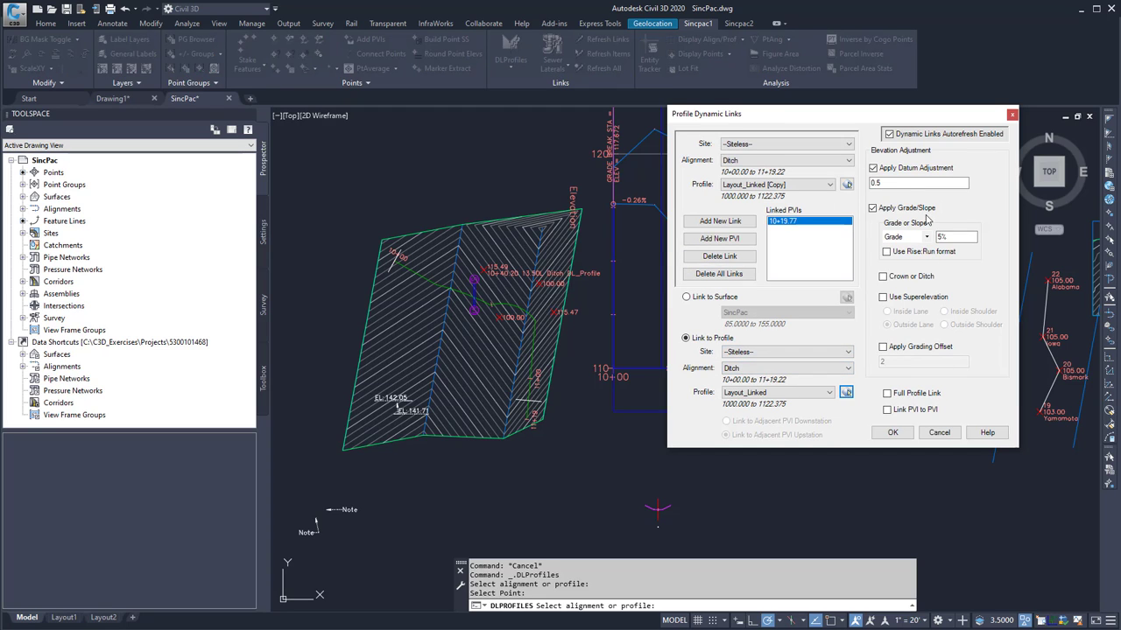
click(918, 182)
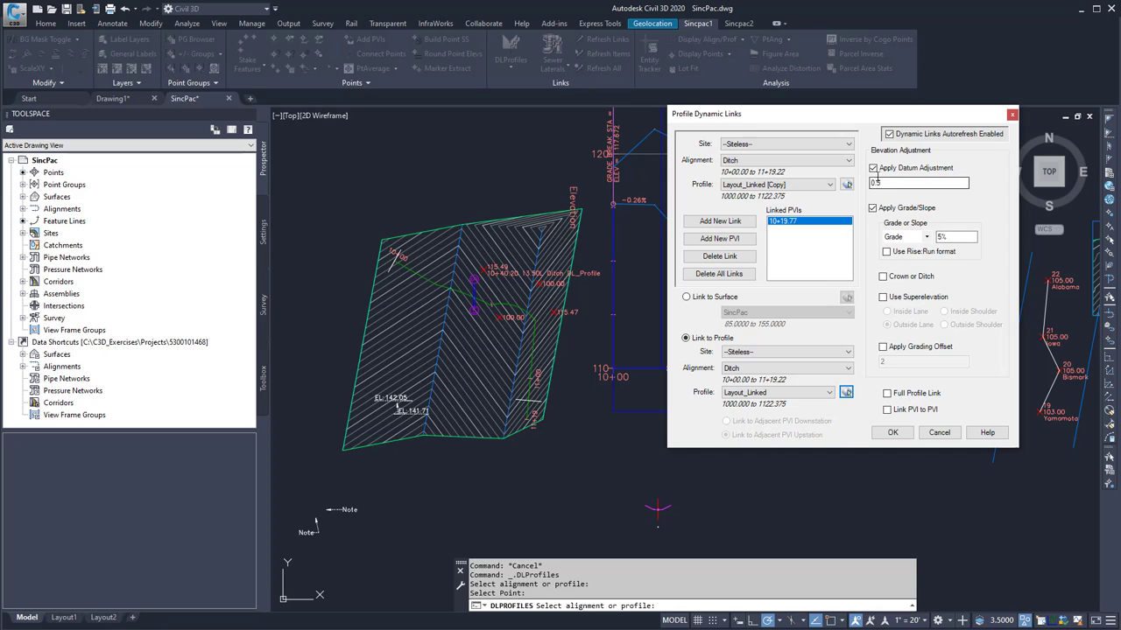
click(918, 182)
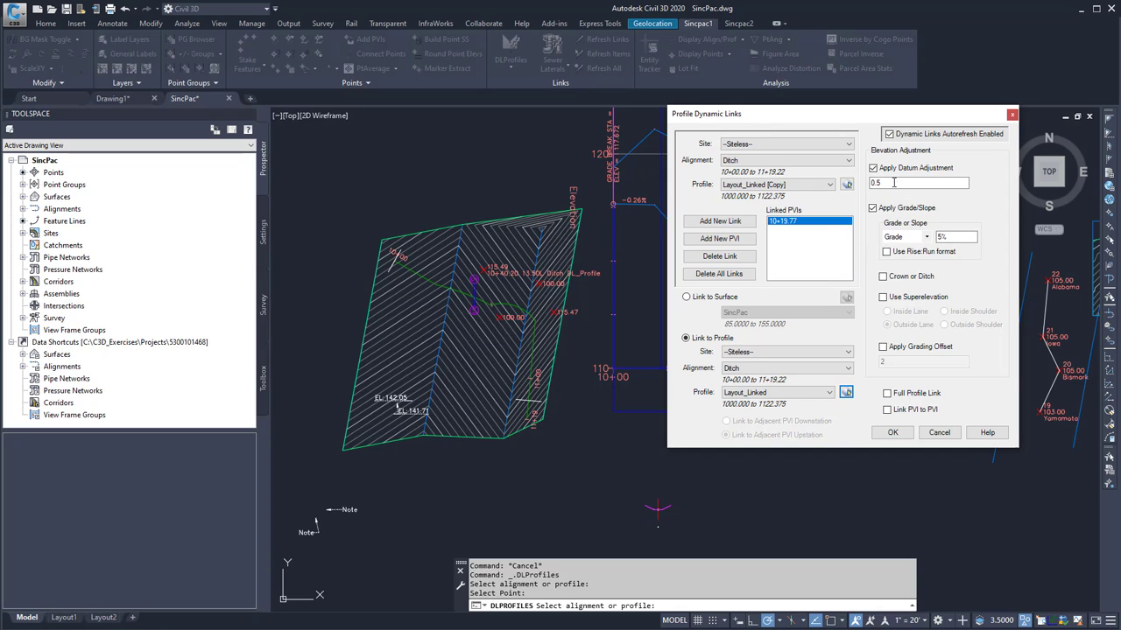
click(873, 167)
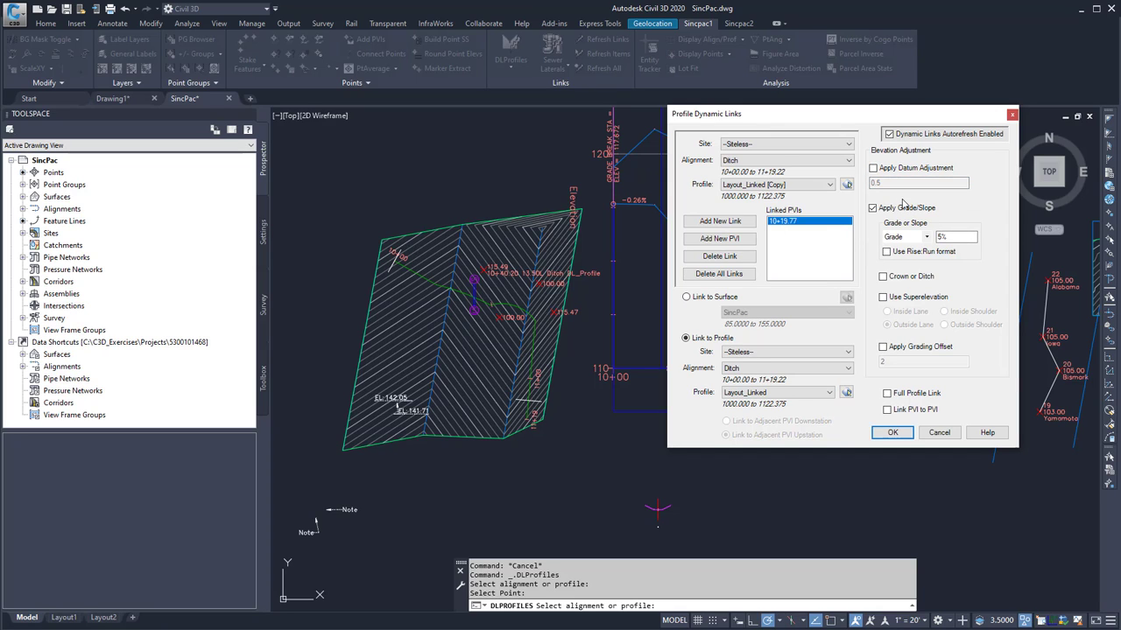
mouse_move(934, 252)
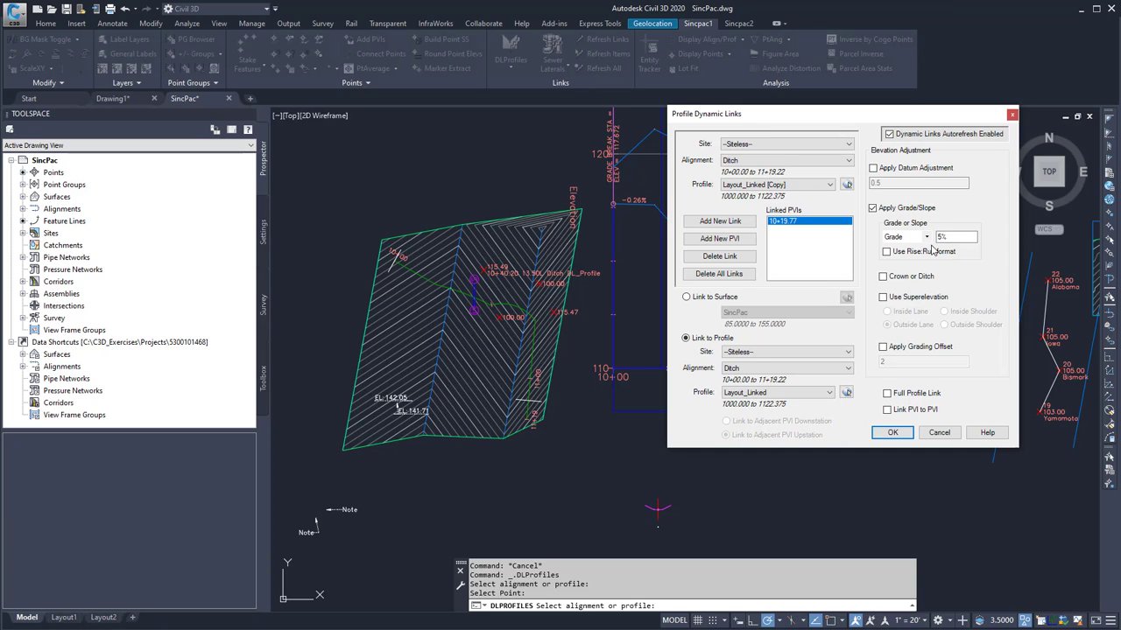
click(873, 207)
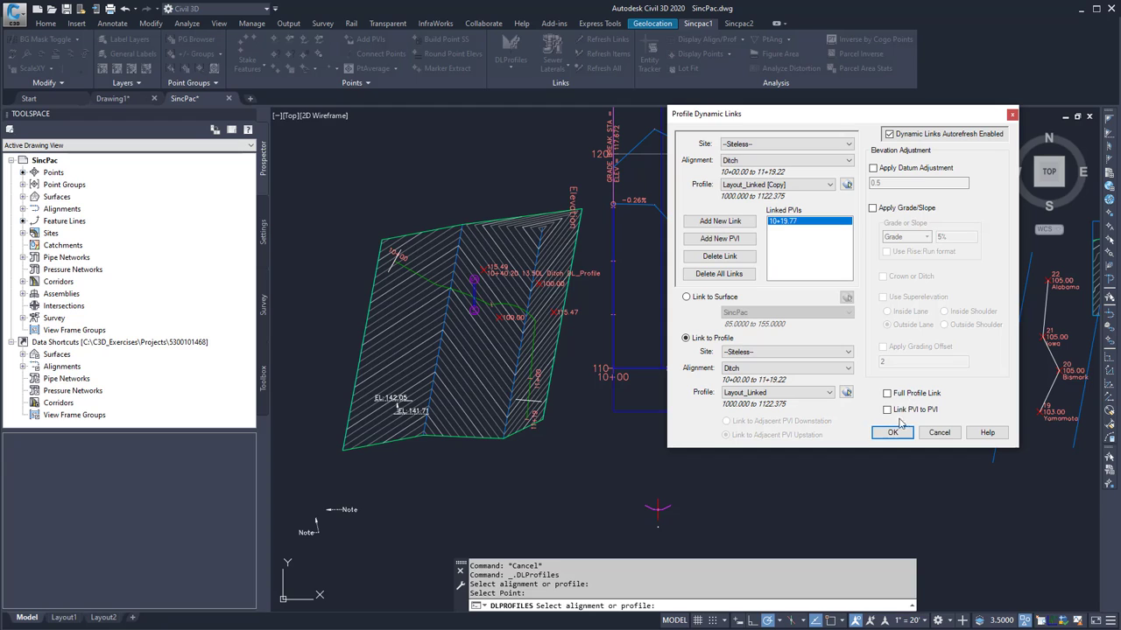
mouse_move(887, 393)
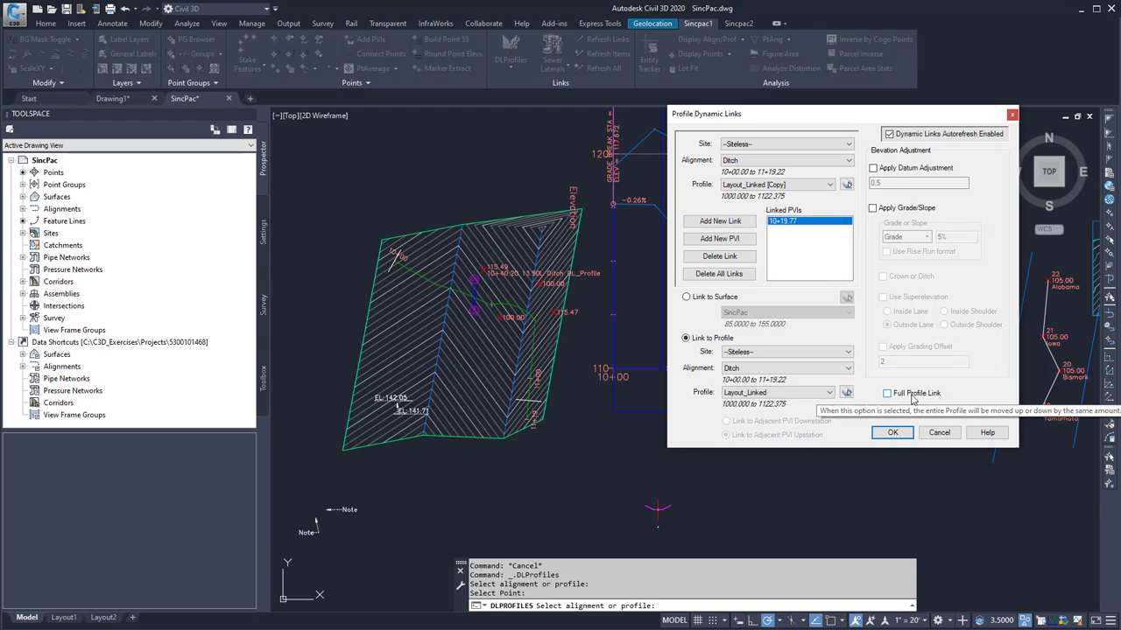
Leave both Full Profile Link and Link PVI to PVI turned off.
click(887, 393)
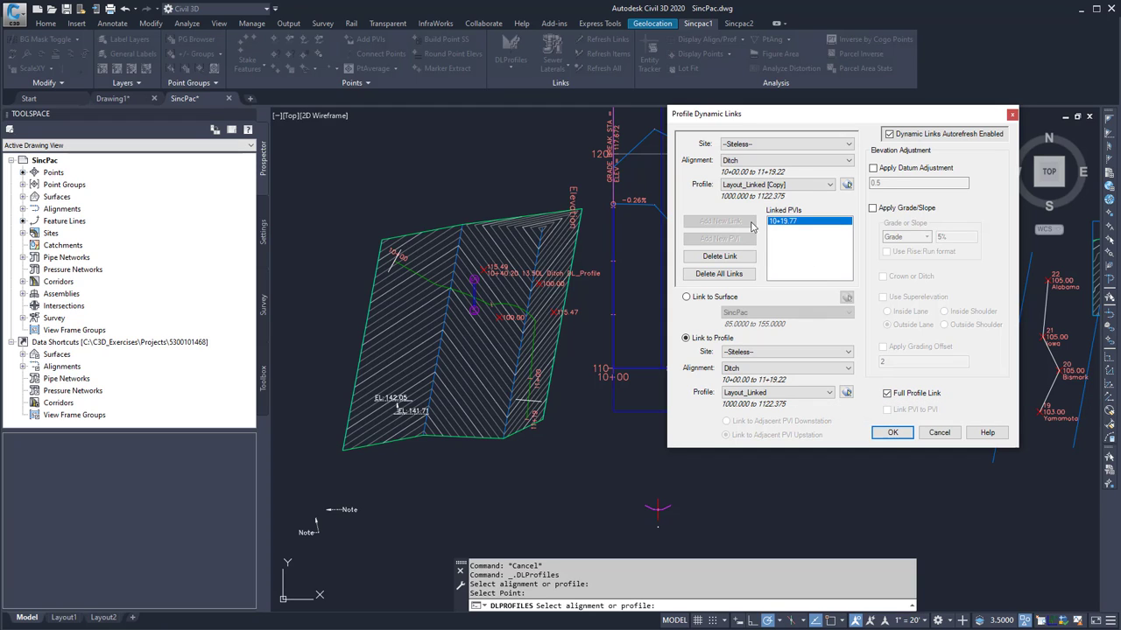
click(887, 393)
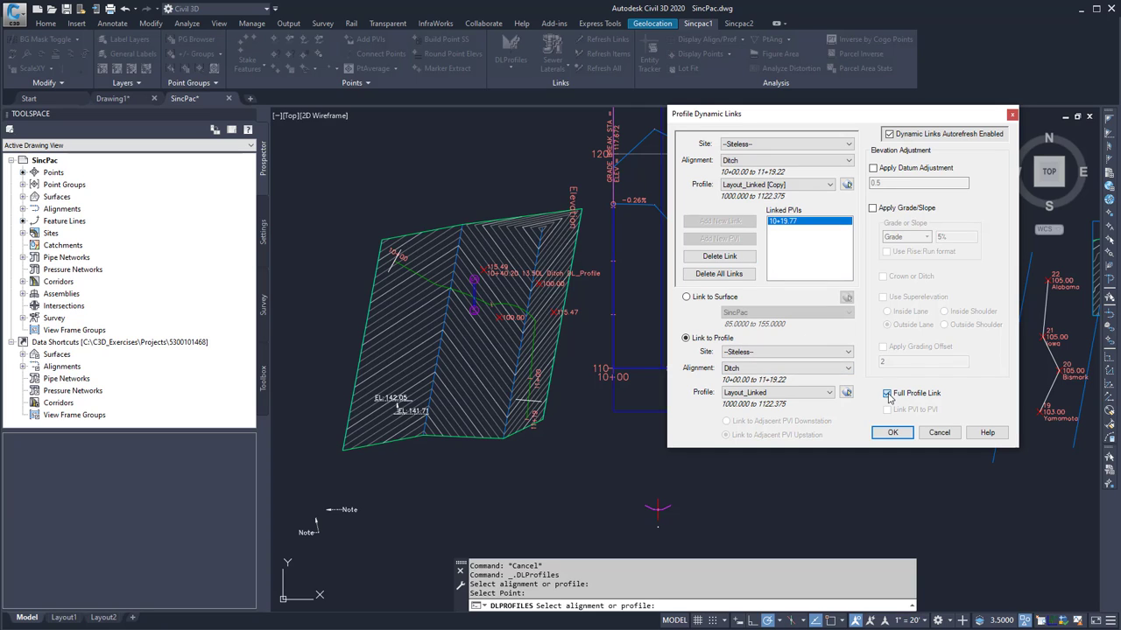
click(887, 393)
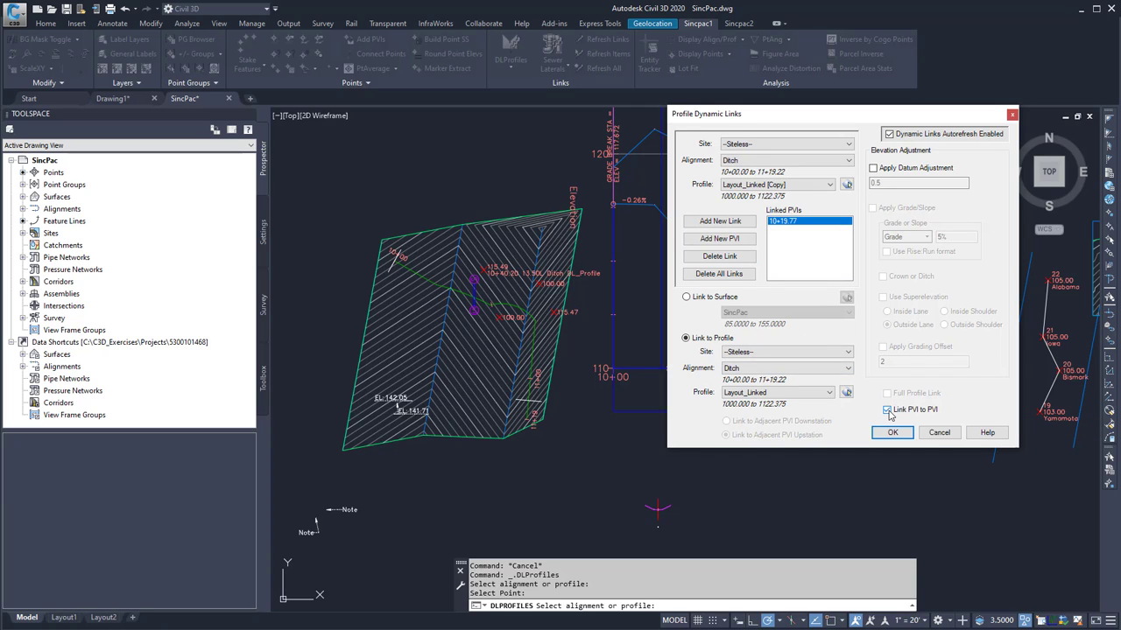
click(887, 410)
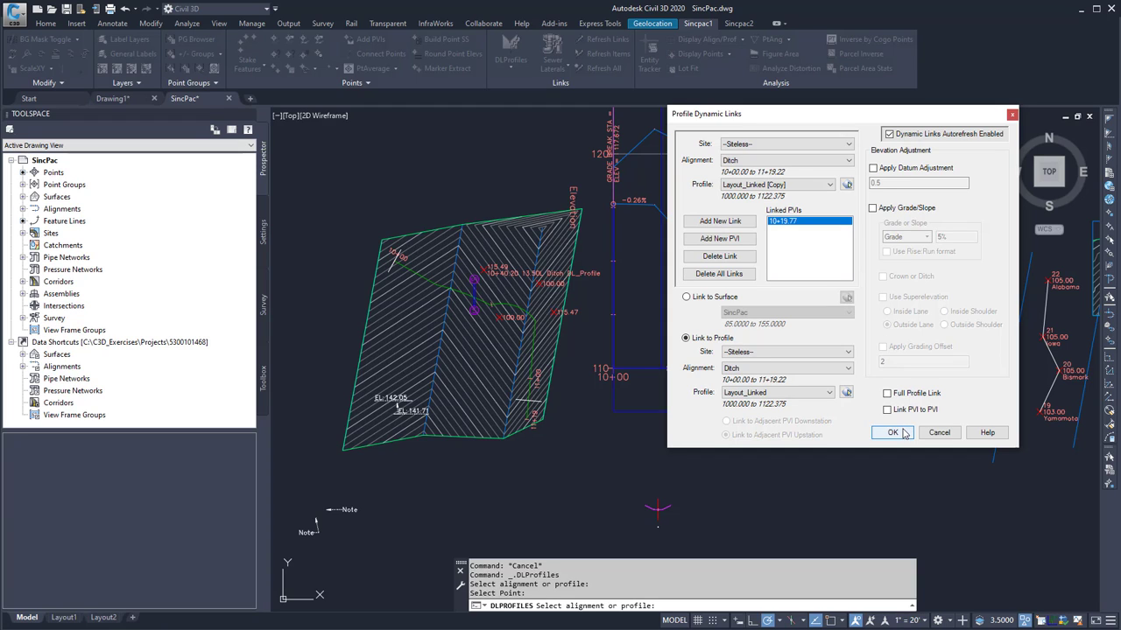
Confirm the Profile Dynamic Links dialog so the copied ditch profile follows Layout_Linked.
click(892, 433)
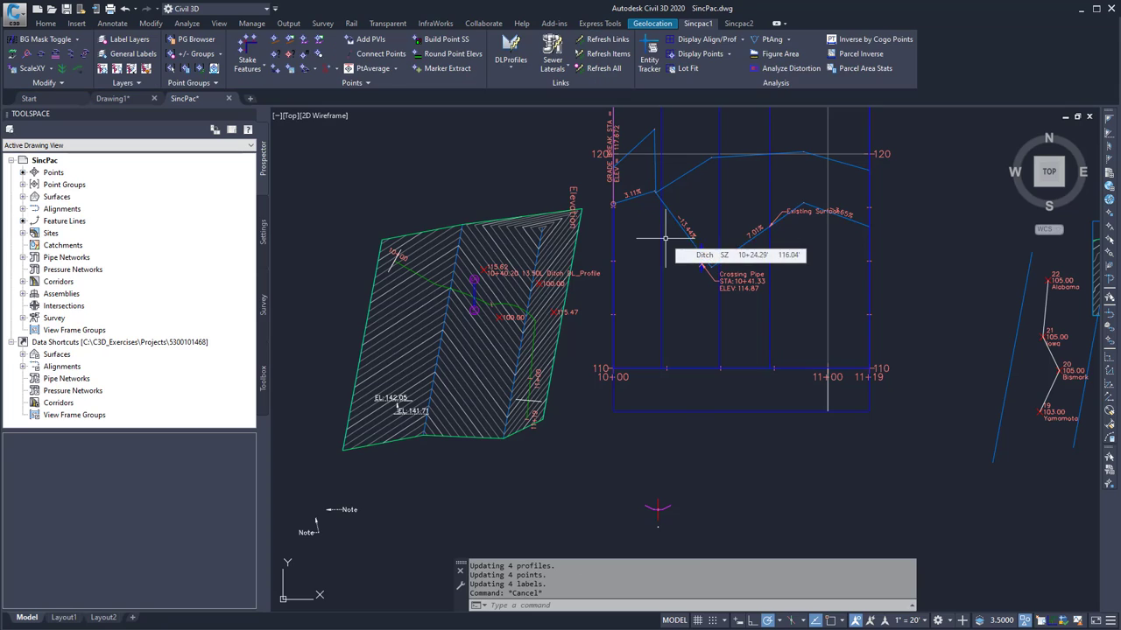
mouse_move(696, 210)
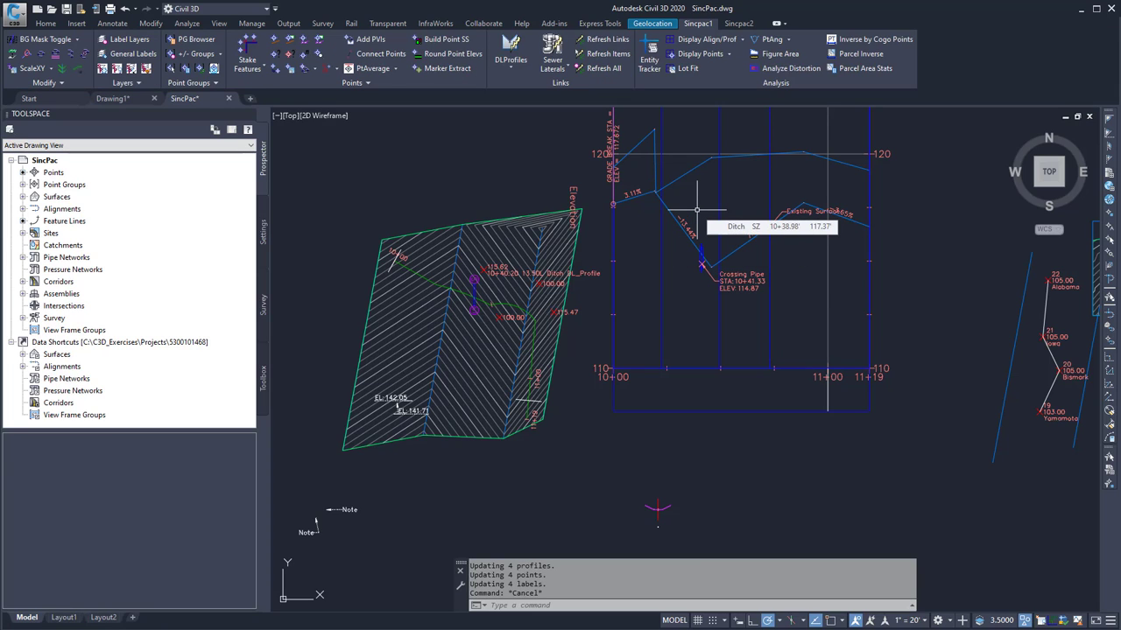